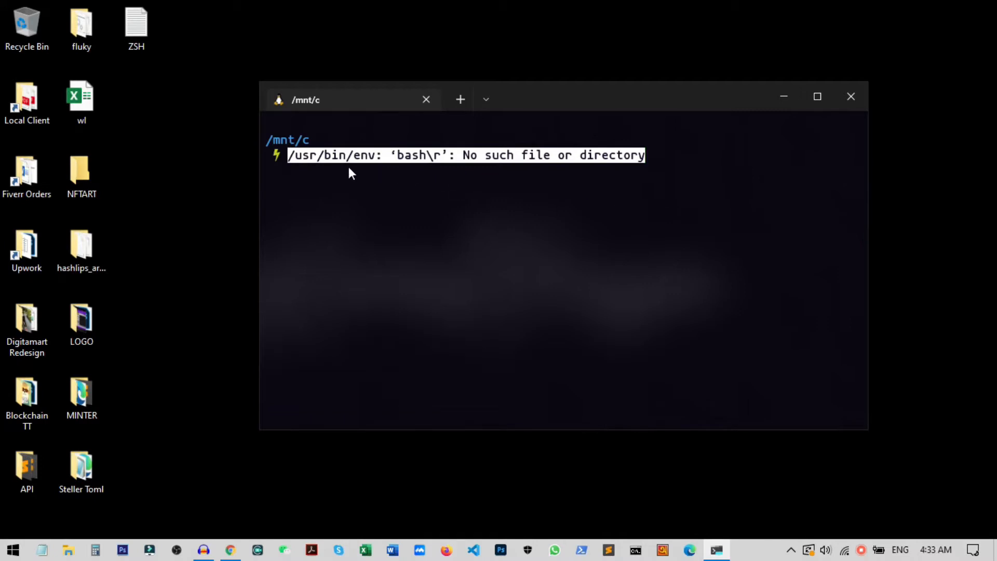
{"action": "mouse_move", "coordinate": [525, 198]}
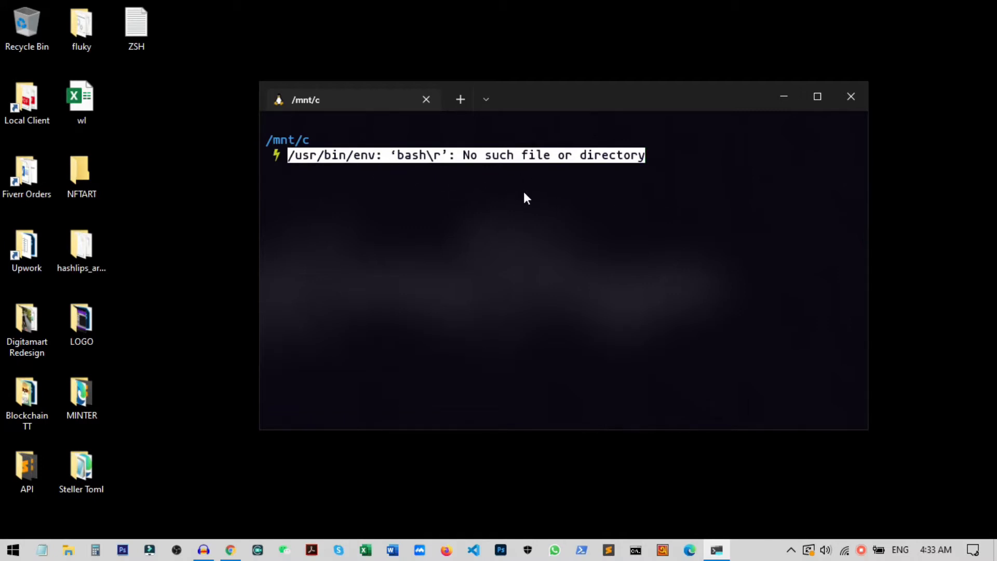
{"action": "mouse_move", "coordinate": [520, 250]}
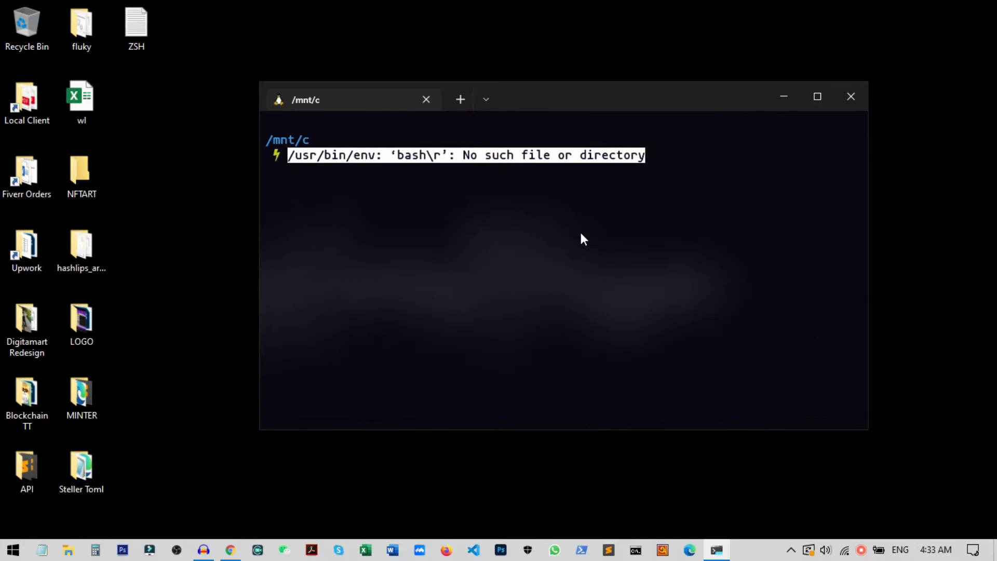
{"action": "mouse_move", "coordinate": [589, 250]}
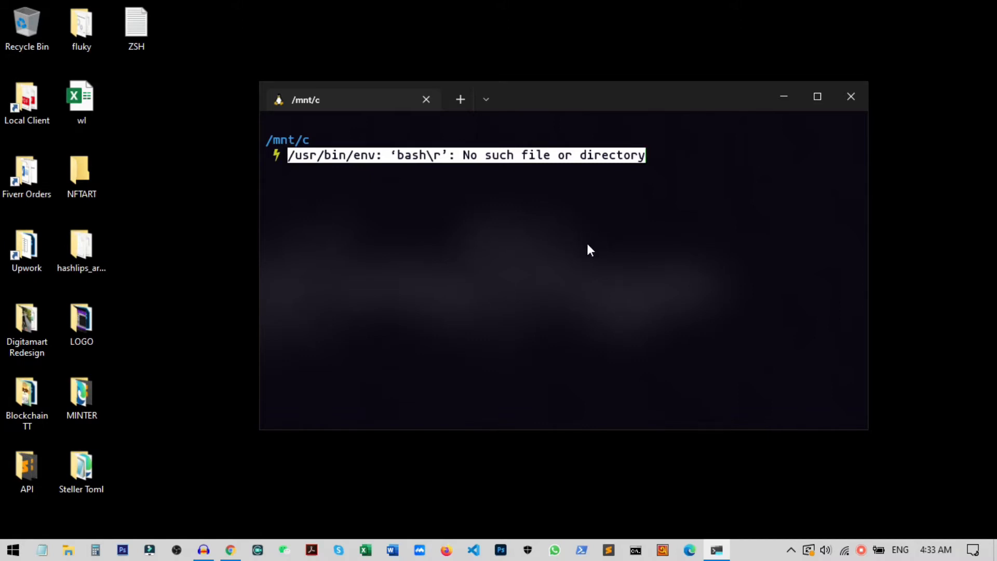
{"action": "mouse_move", "coordinate": [609, 305]}
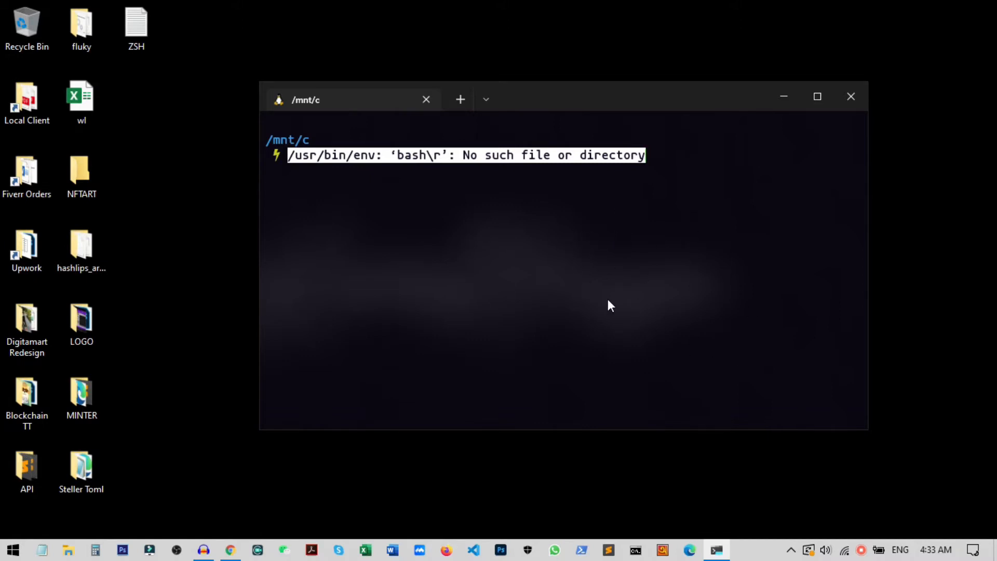
Close the Ubuntu window showing the bash error and run 'wsl --shutdown' in PowerShell.
{"action": "left_click", "coordinate": [541, 96]}
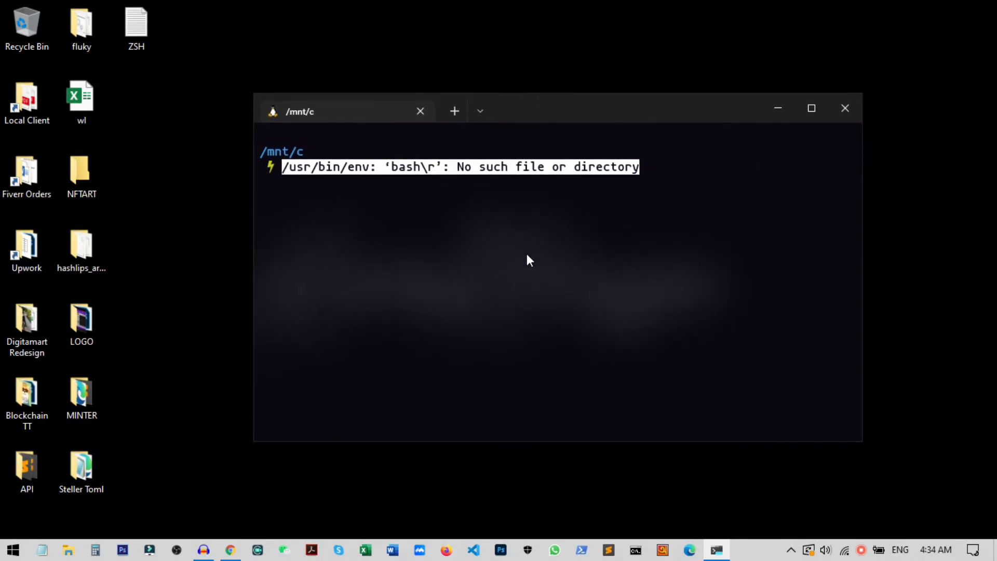
{"action": "mouse_move", "coordinate": [622, 205]}
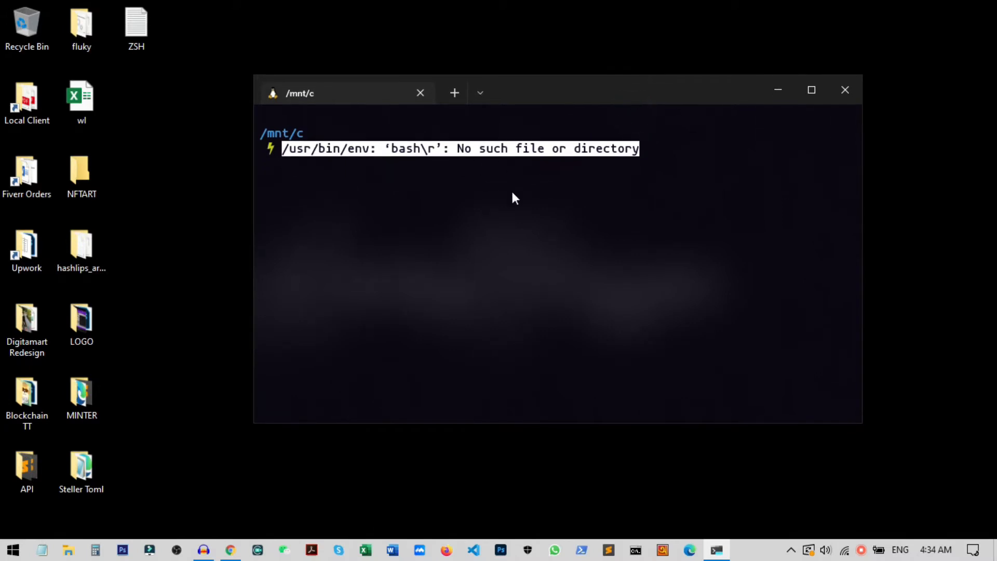
{"action": "mouse_move", "coordinate": [601, 180]}
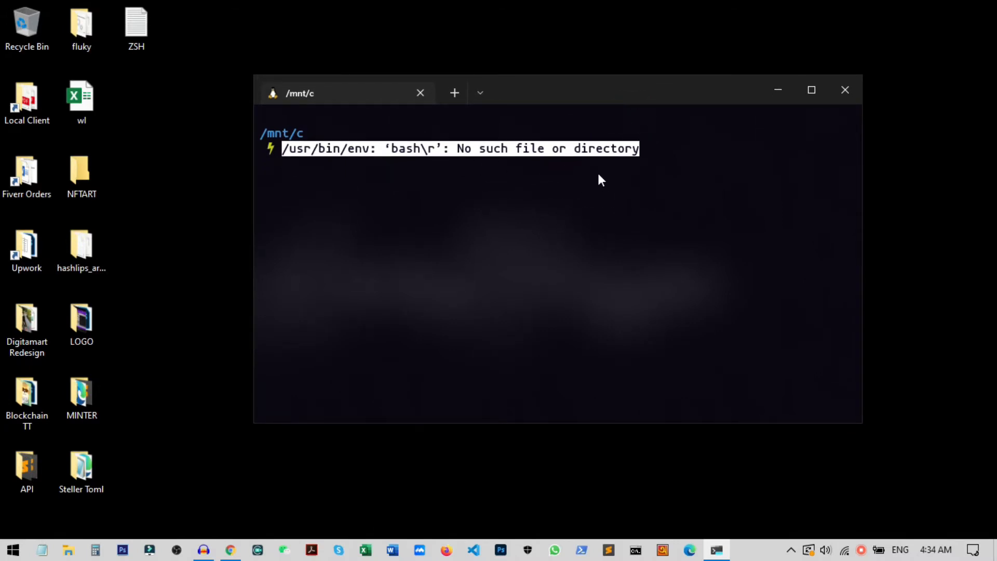
{"action": "mouse_move", "coordinate": [582, 216]}
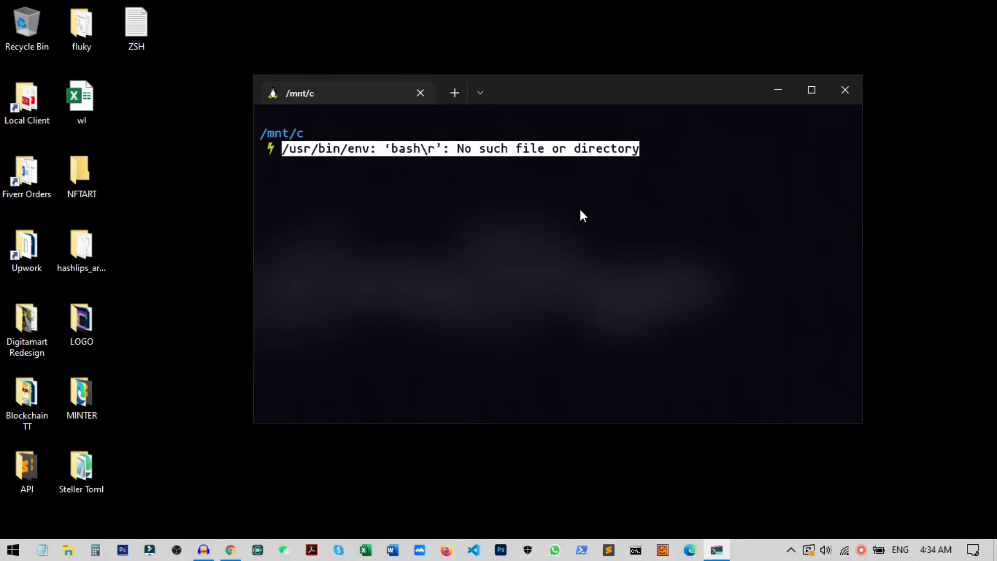
{"action": "mouse_move", "coordinate": [680, 216]}
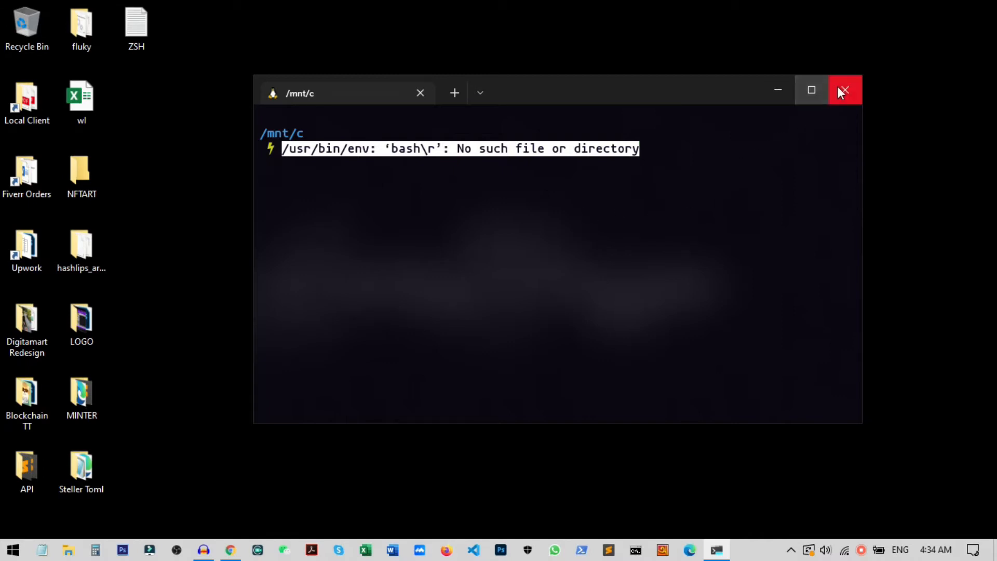
{"action": "left_click", "coordinate": [845, 89]}
{"action": "type", "text": "wsl "}
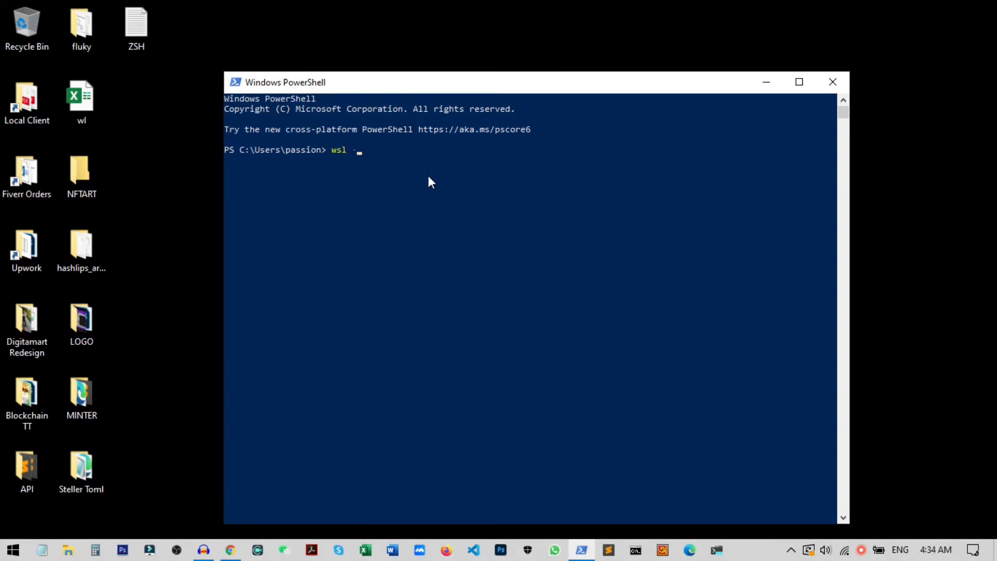
{"action": "type", "text": "-shu"}
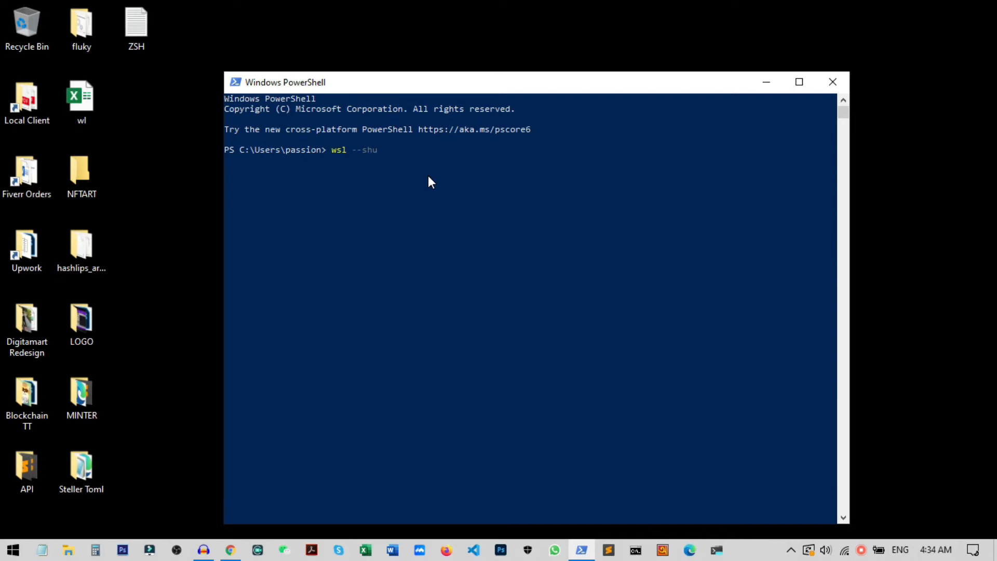
{"action": "type", "text": "tdown"}
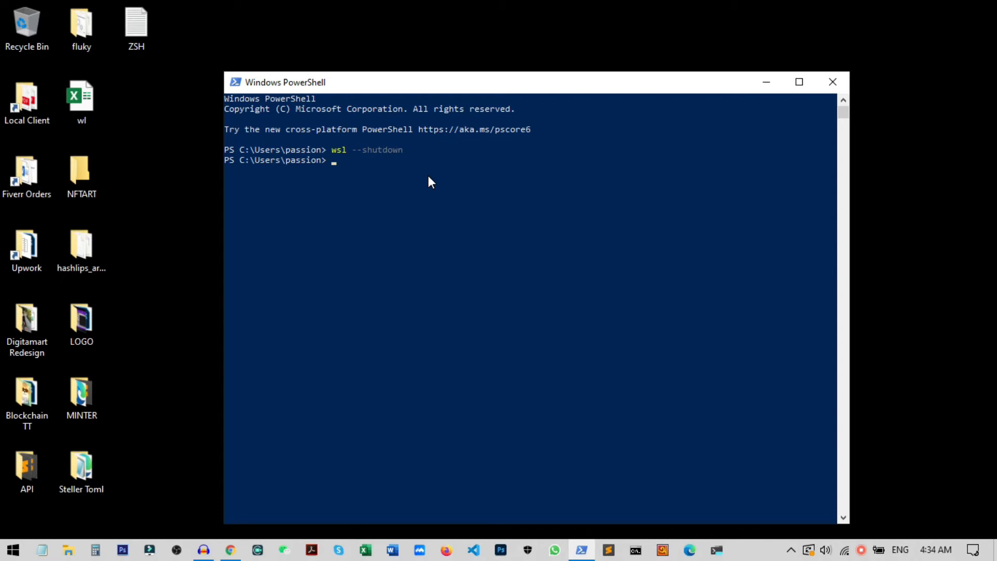
{"action": "type", "text": "w"}
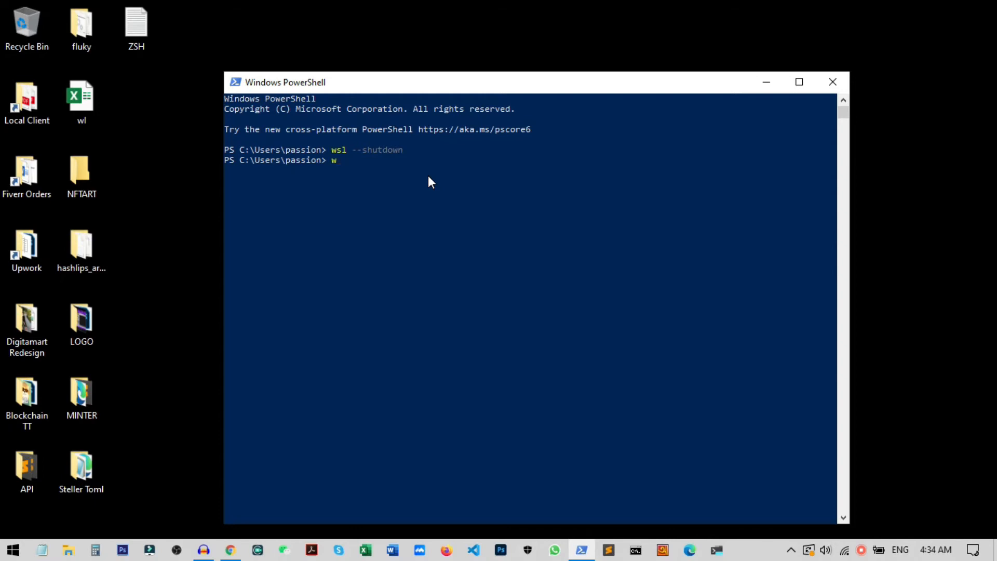
Run 'wsl' to restart Linux, close PowerShell, and relaunch Ubuntu from Terminal Preview.
{"action": "type", "text": "sl"}
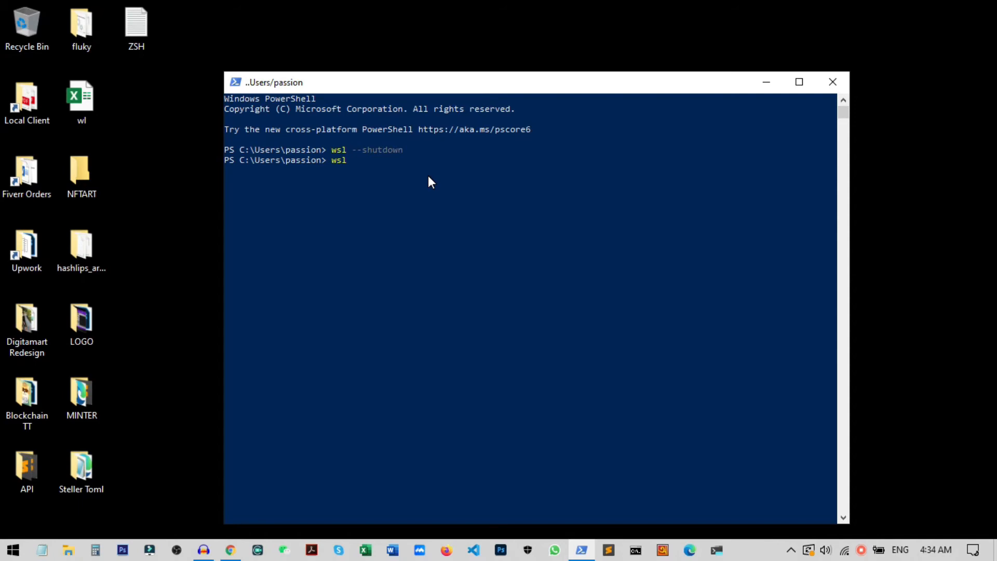
{"action": "mouse_move", "coordinate": [735, 464]}
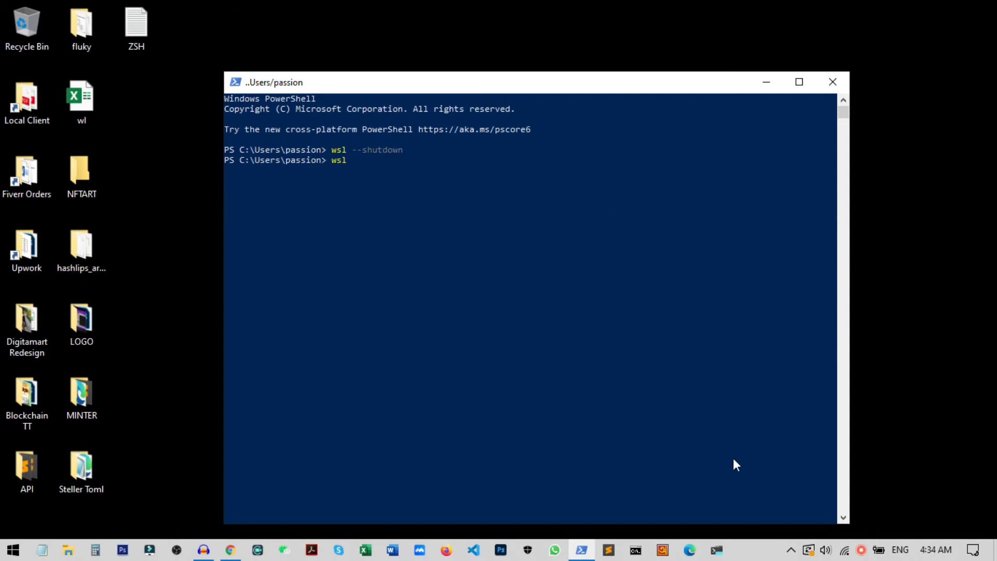
{"action": "mouse_move", "coordinate": [713, 550]}
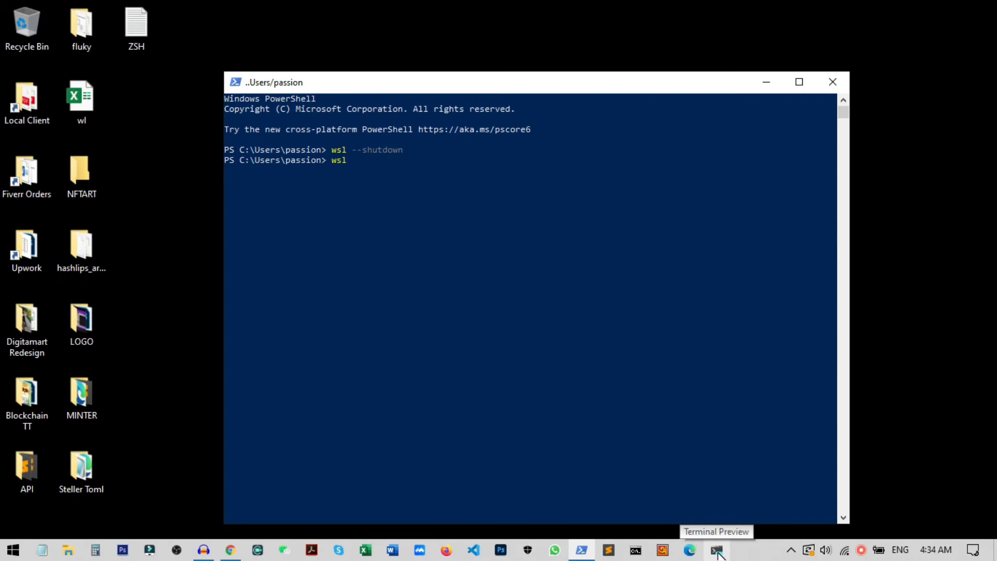
{"action": "mouse_move", "coordinate": [380, 75]}
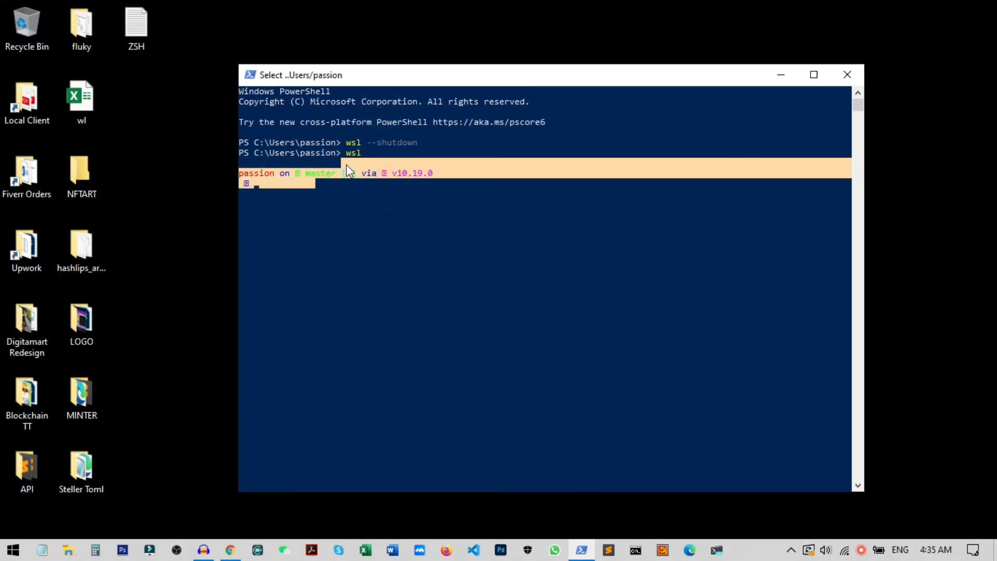
{"action": "left_click", "coordinate": [847, 74]}
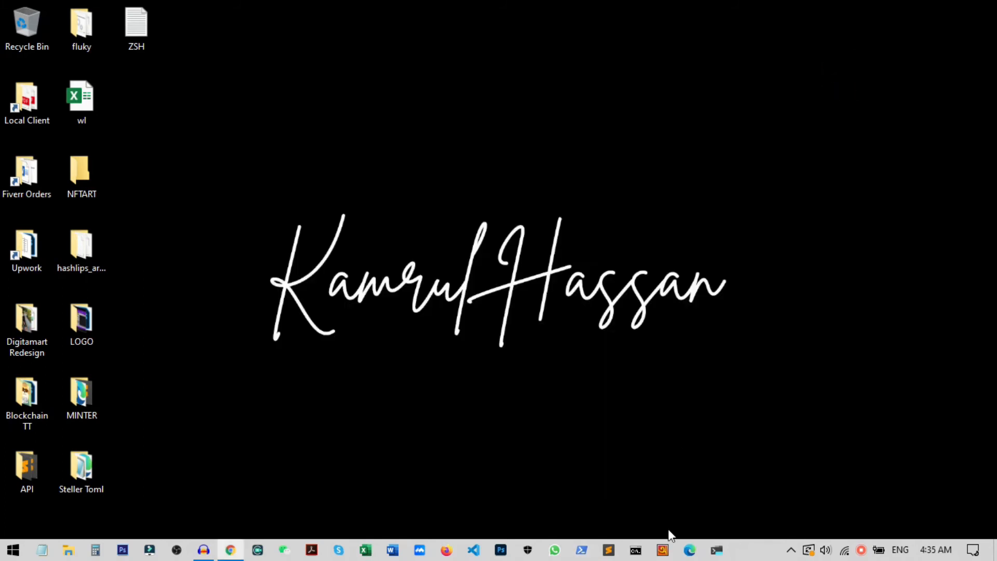
{"action": "left_click", "coordinate": [718, 550]}
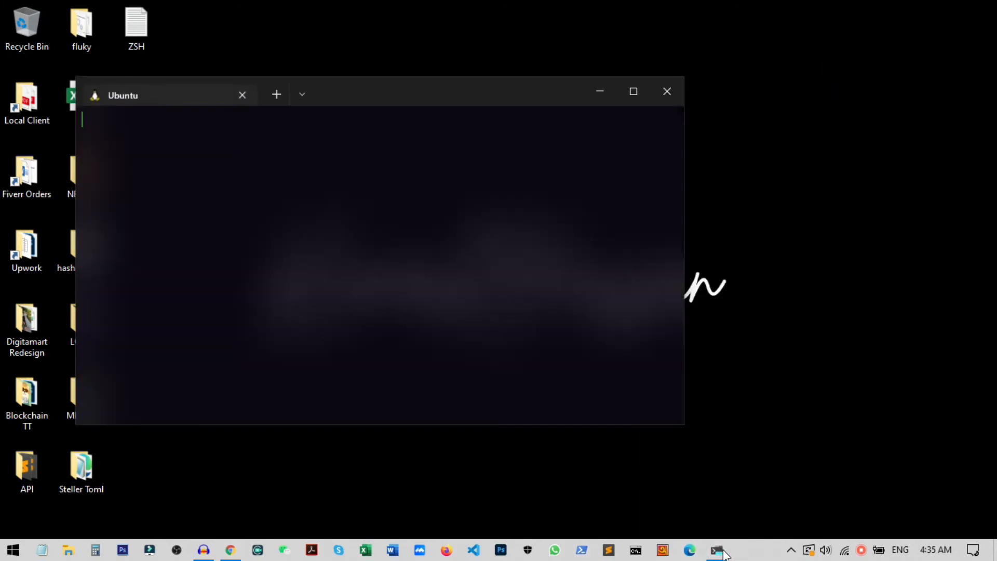